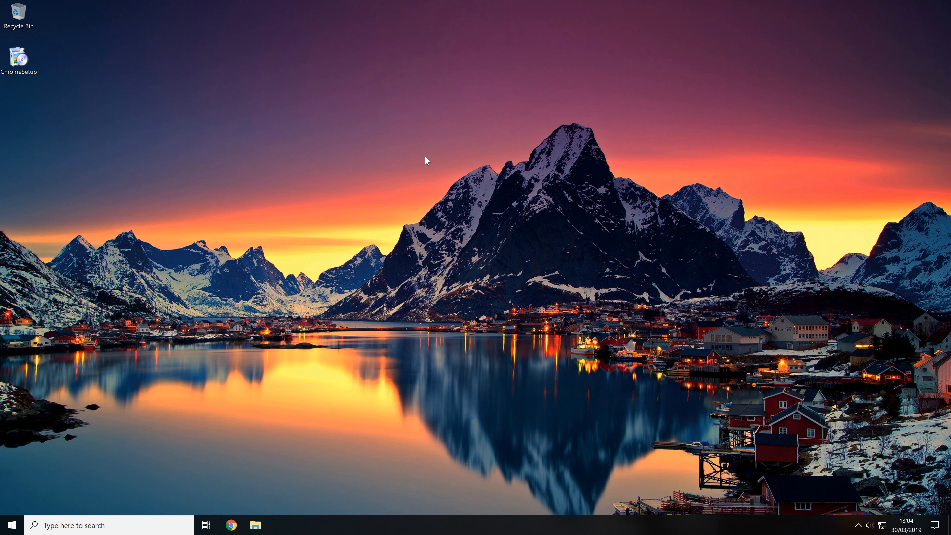
pyautogui.moveTo(48, 60)
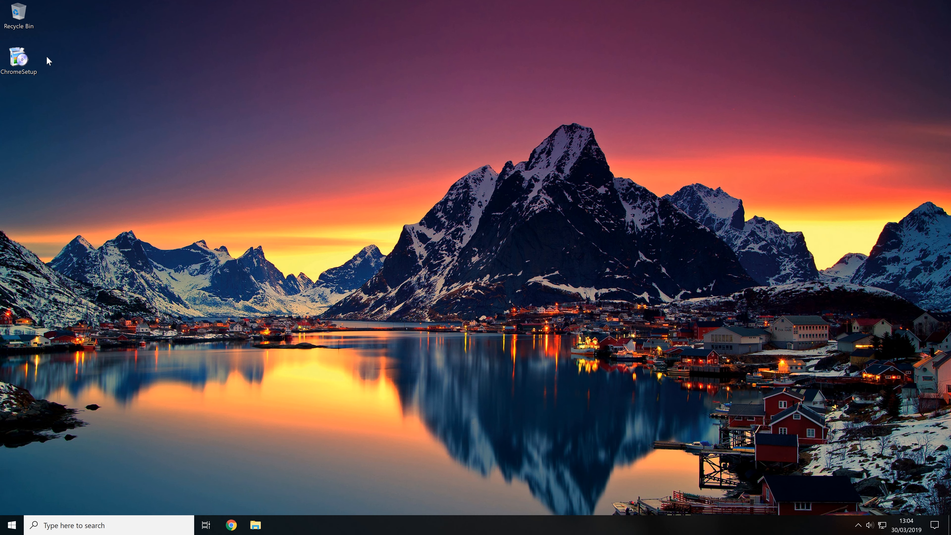
pyautogui.moveTo(27, 112)
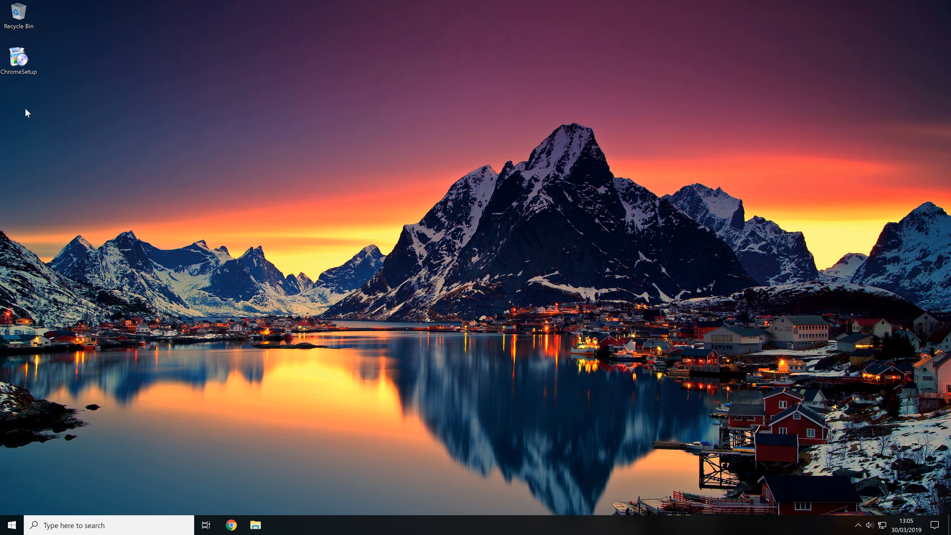
pyautogui.moveTo(78, 83)
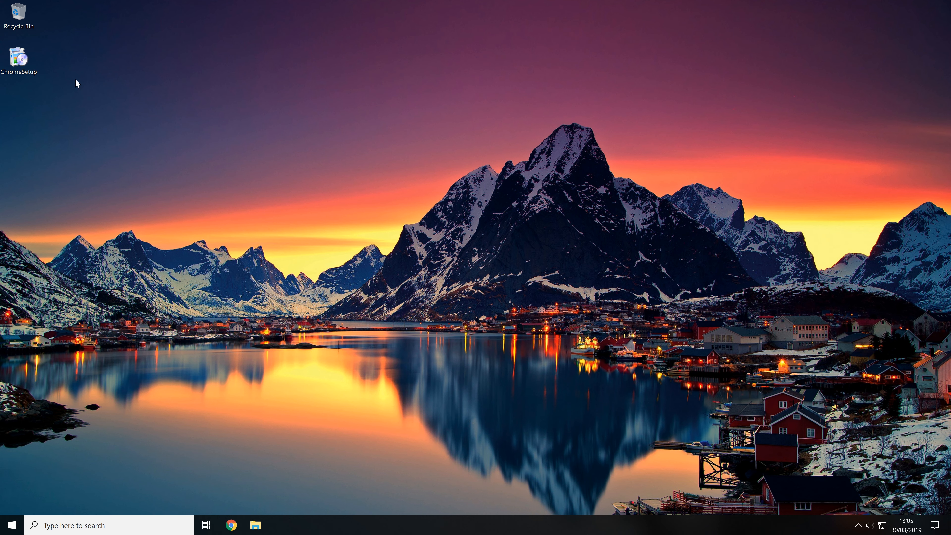
# Step: Show the Compatibility settings in the ChromeSetup installer's Properties window
pyautogui.click(19, 58)
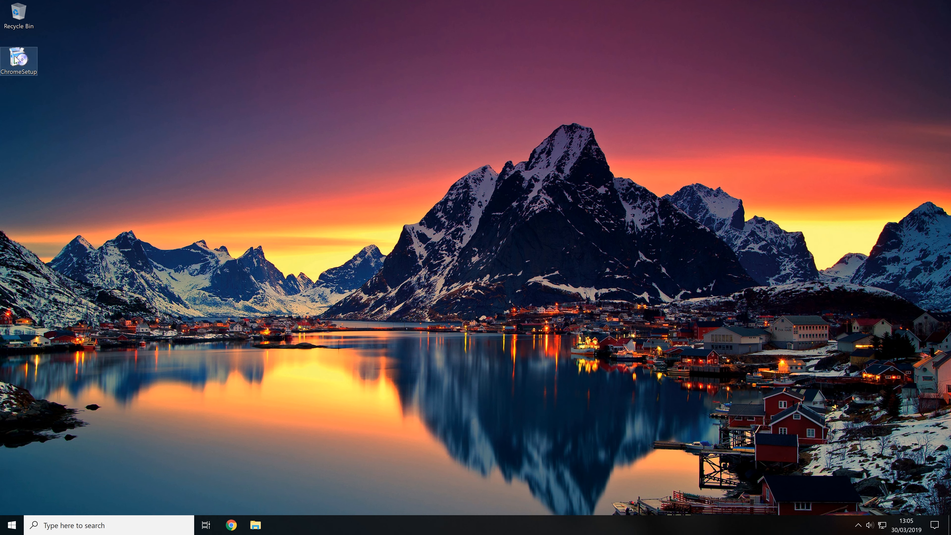
pyautogui.rightClick(20, 58)
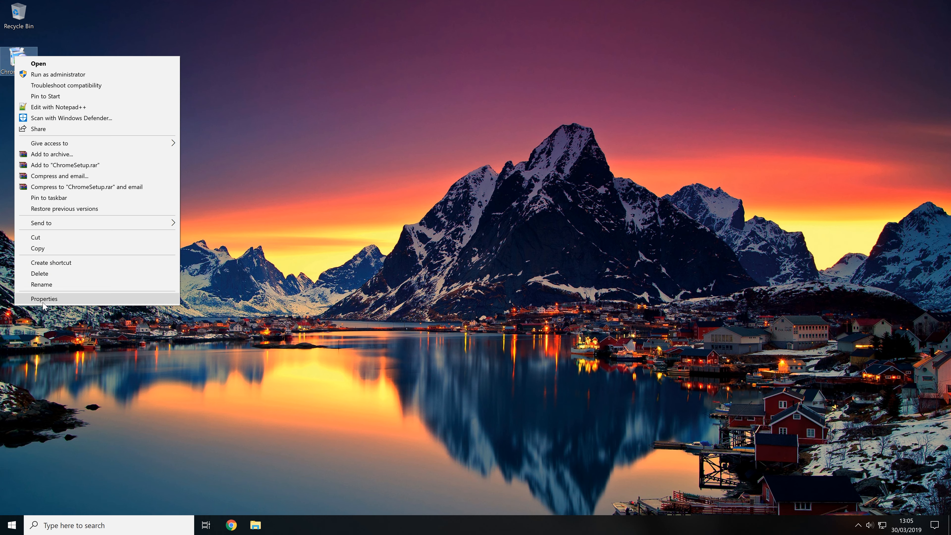
pyautogui.click(44, 298)
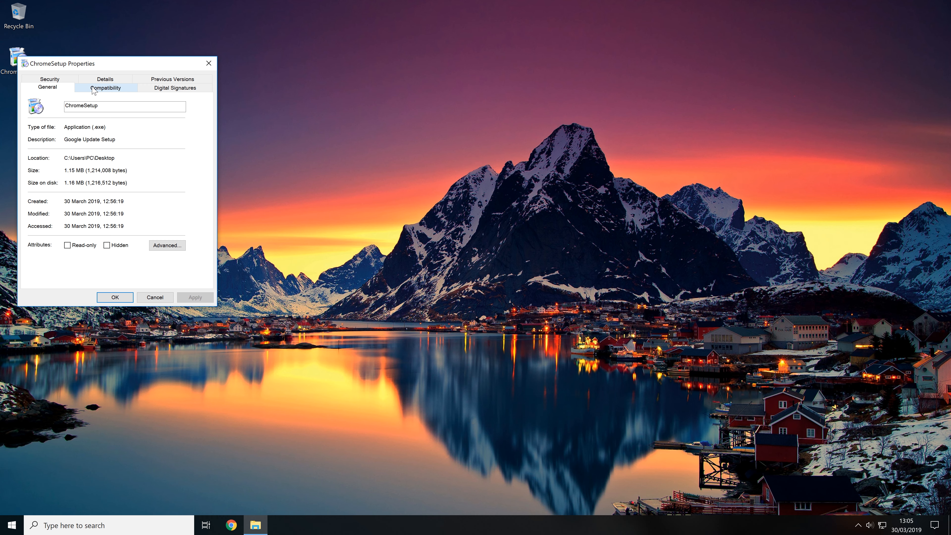
pyautogui.click(104, 87)
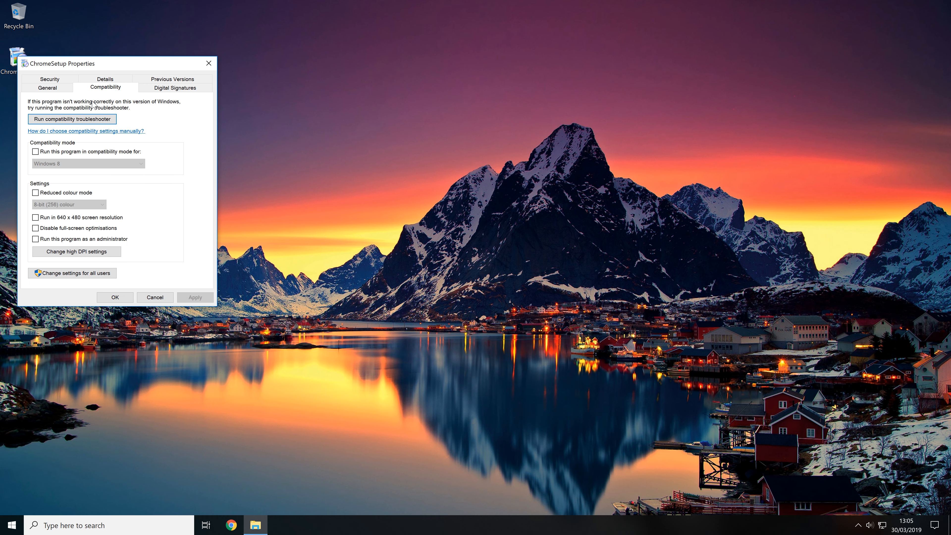
pyautogui.moveTo(73, 144)
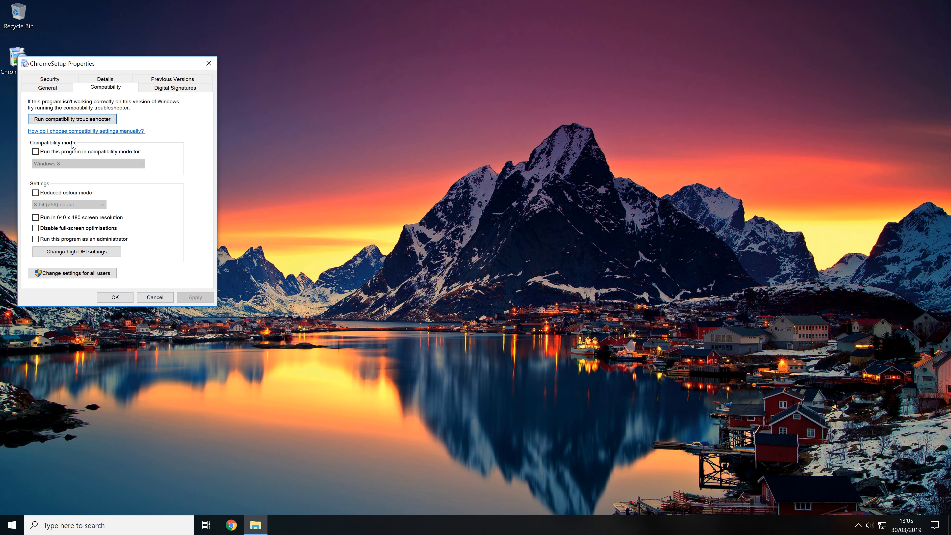
# Step: Enable 'Run this program in compatibility mode for' Windows 7 on ChromeSetup and close its properties
pyautogui.click(35, 151)
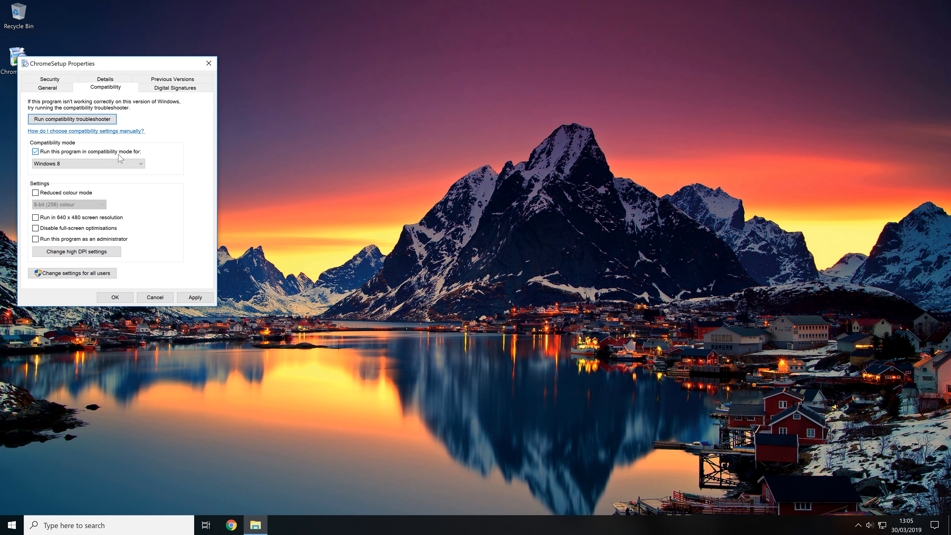
pyautogui.click(86, 163)
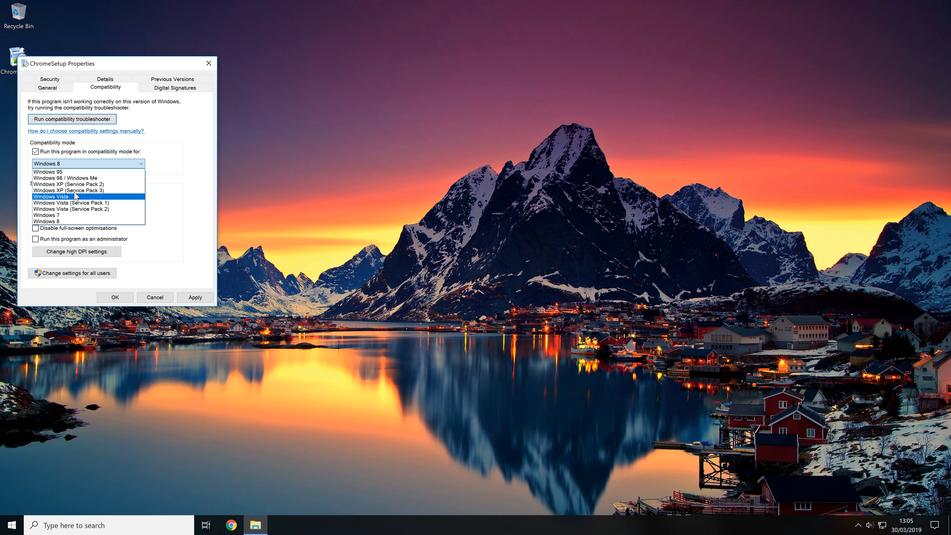
pyautogui.moveTo(68, 220)
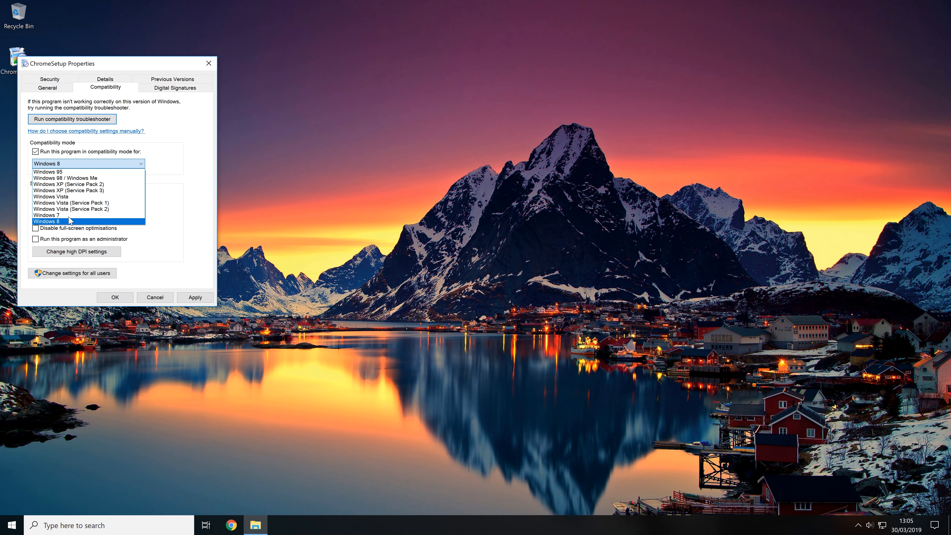
pyautogui.click(45, 214)
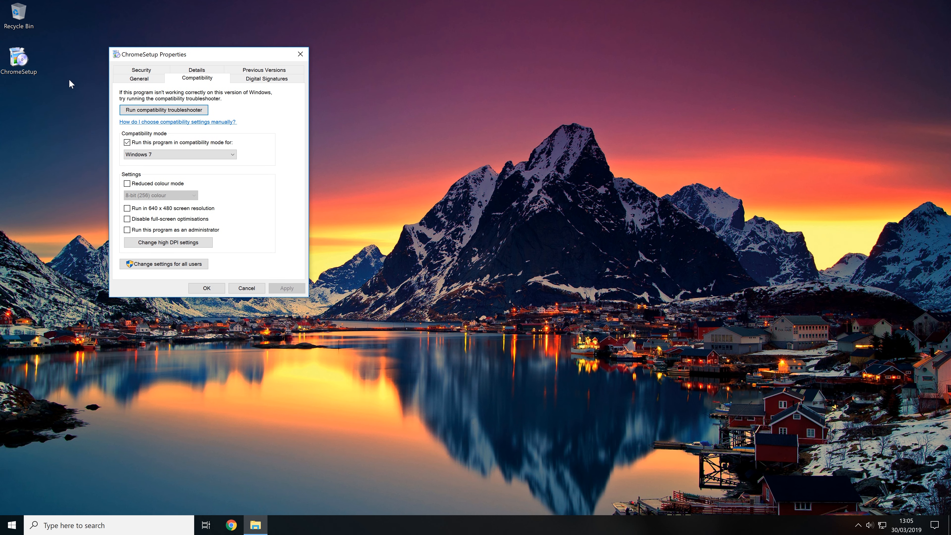
pyautogui.moveTo(95, 125)
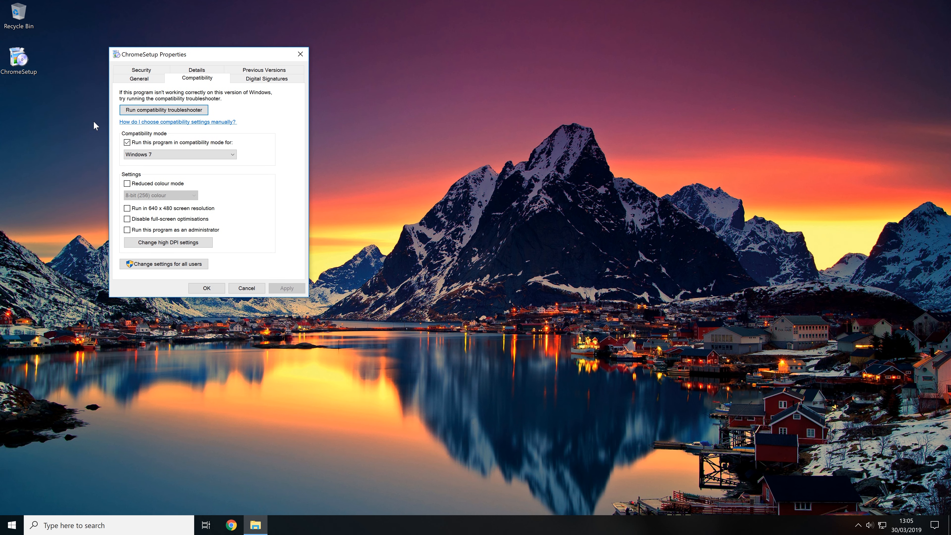
pyautogui.moveTo(299, 54)
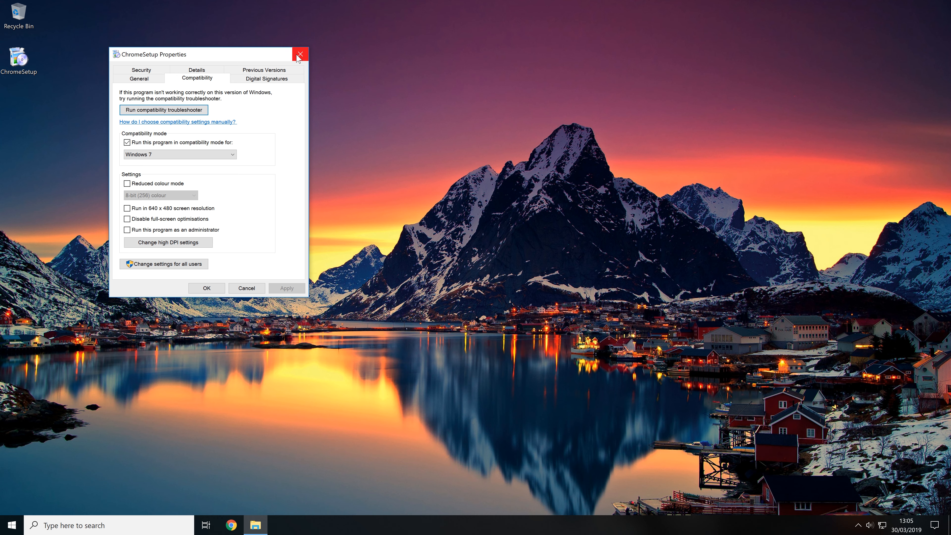
pyautogui.click(299, 54)
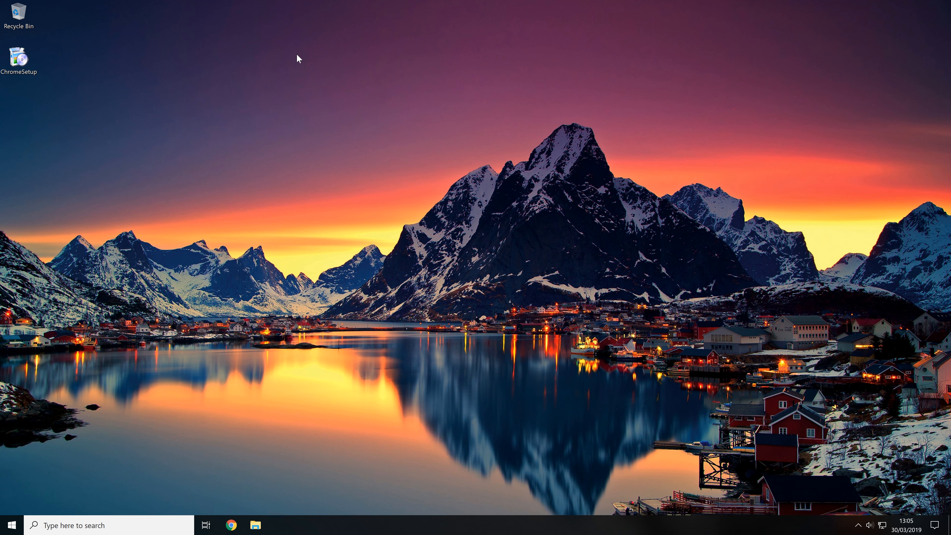